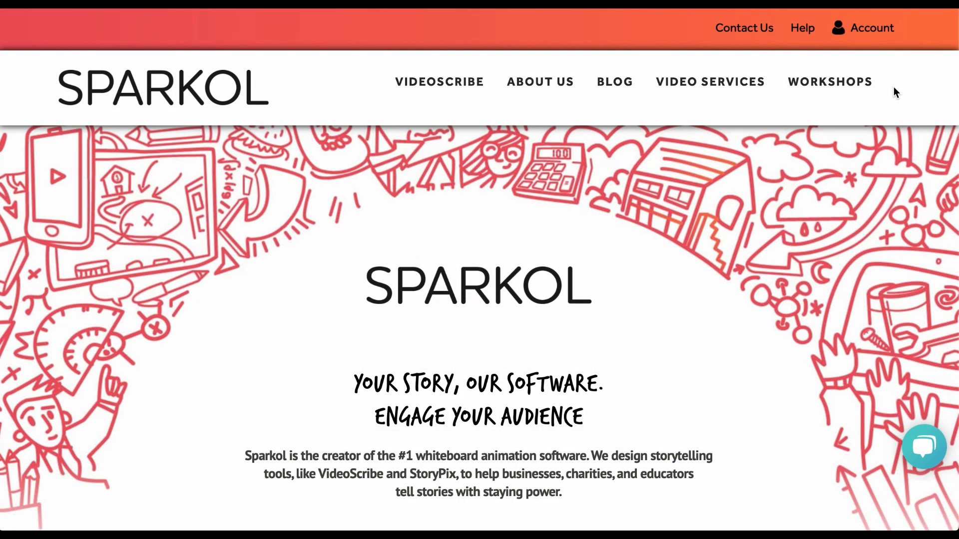
Log back into the Sparkol account from the top-bar Account link, reaching the account summary page
{"action": "left_click", "coordinate": [871, 28]}
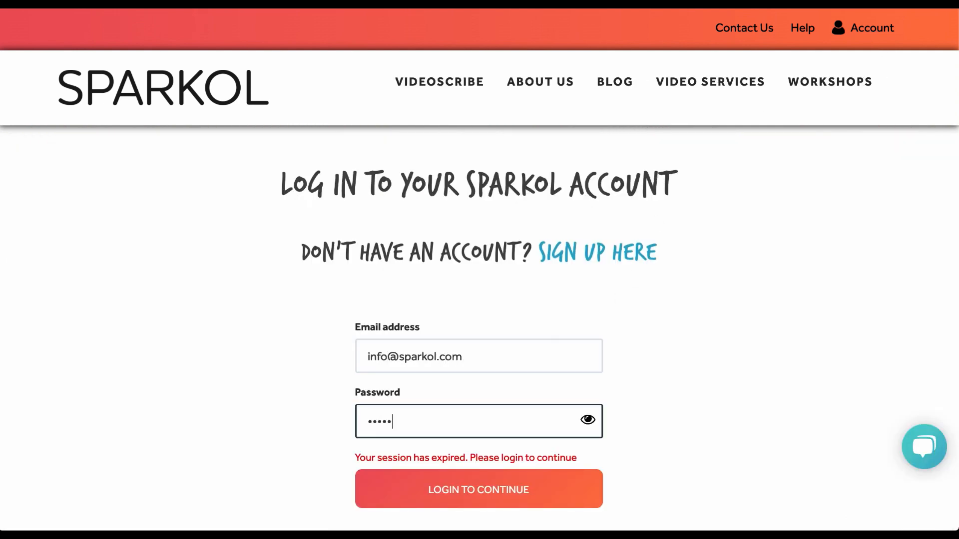
{"action": "left_click", "coordinate": [478, 489]}
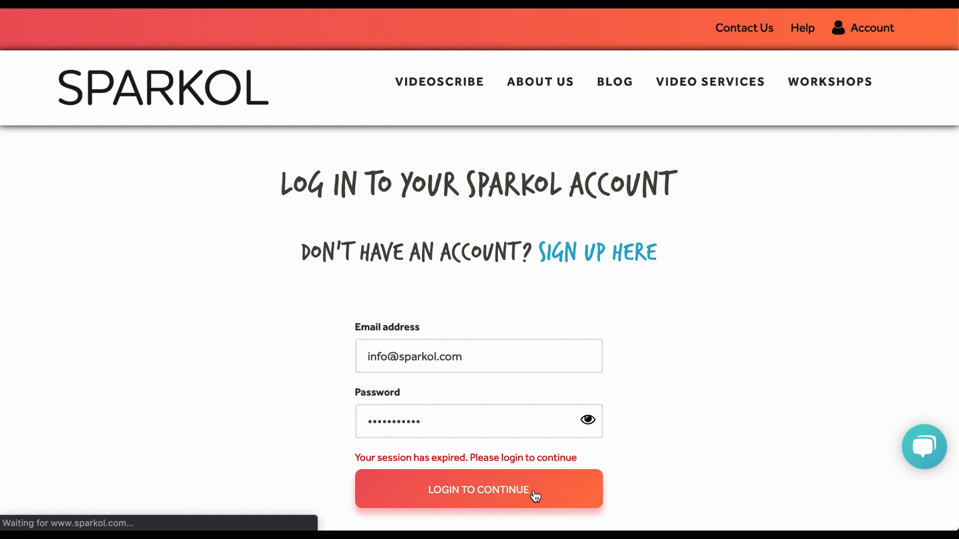
{"action": "left_click", "coordinate": [478, 490]}
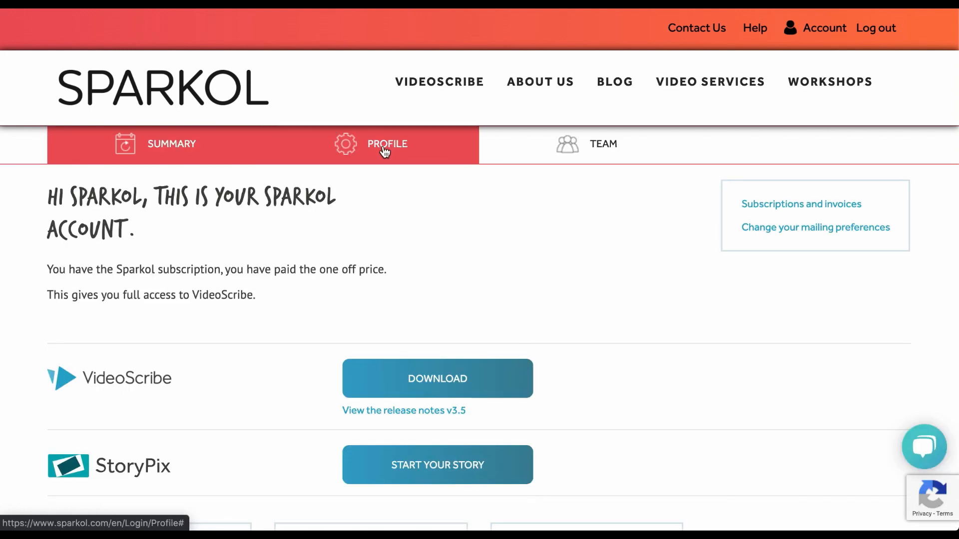
From the Profile tab, request a mailing-preferences update so a confirmation email is sent
{"action": "left_click", "coordinate": [387, 144]}
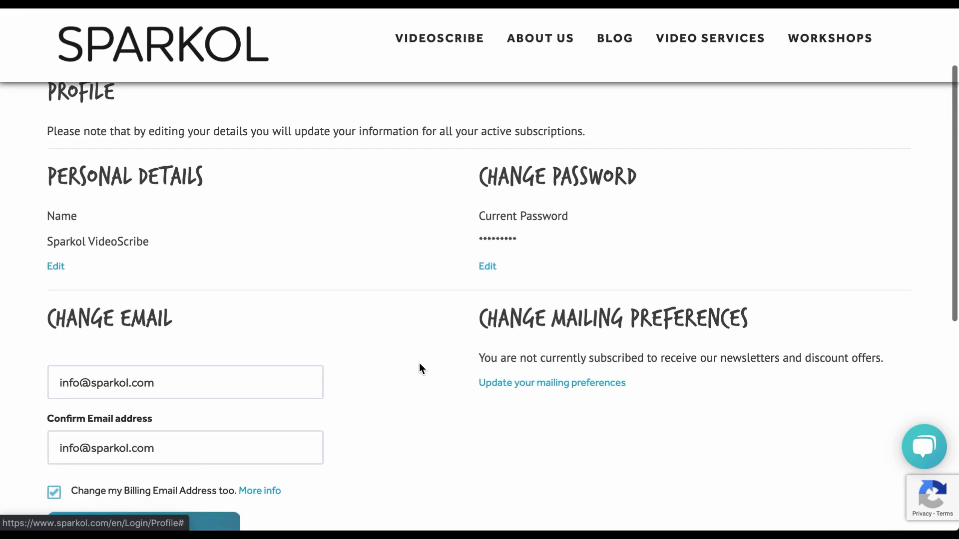
{"action": "left_click", "coordinate": [552, 383]}
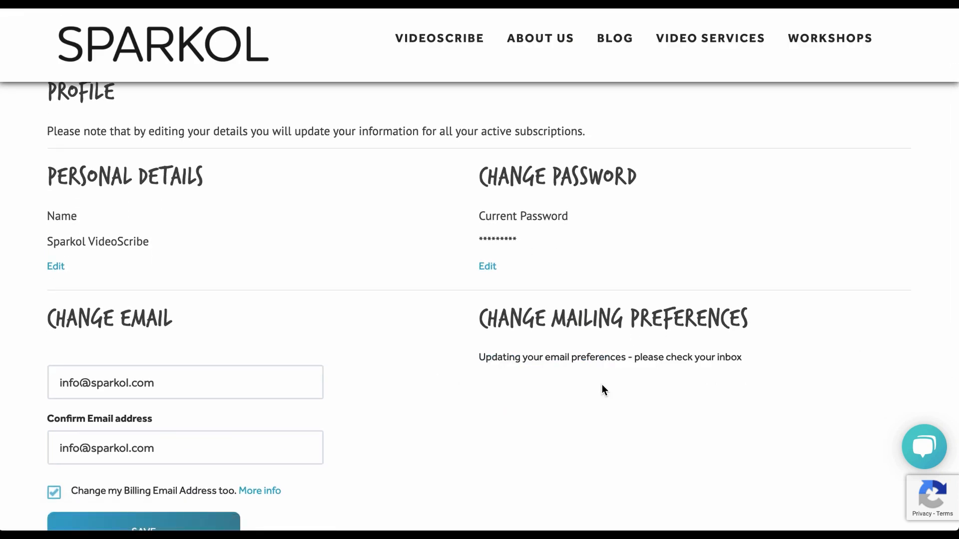
{"action": "mouse_move", "coordinate": [377, 168]}
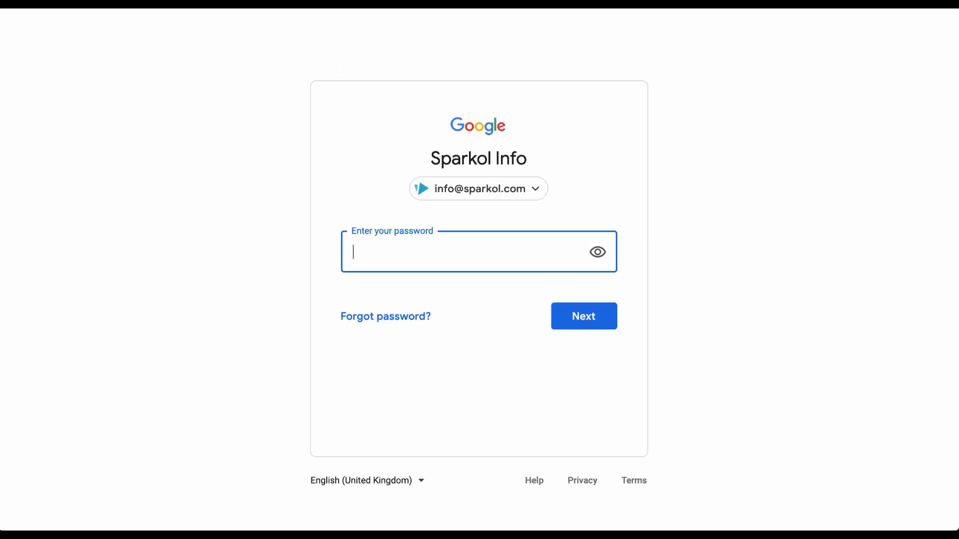
Sign in to Google, open the 'Please confirm your email preferences' email and follow its Update Email Preferences link
{"action": "left_click", "coordinate": [582, 317]}
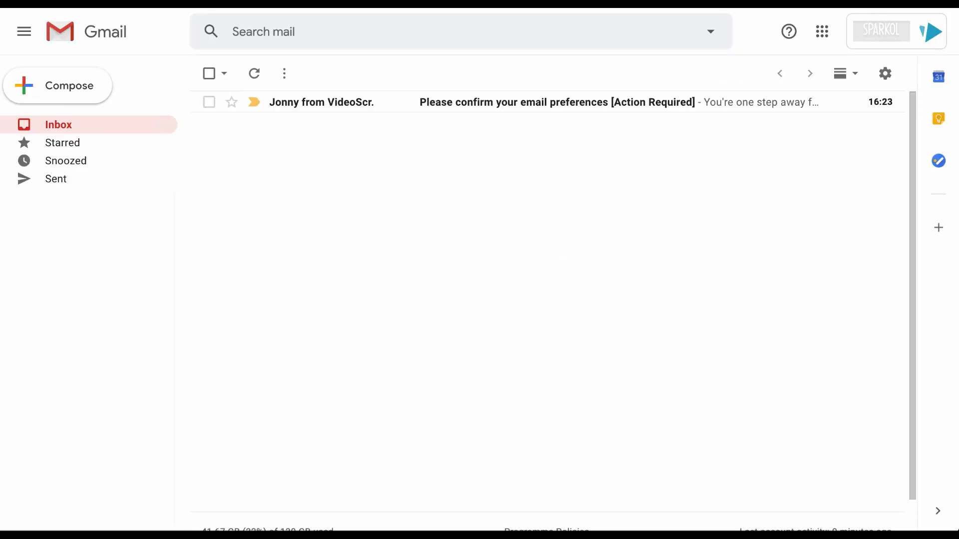
{"action": "mouse_move", "coordinate": [733, 102]}
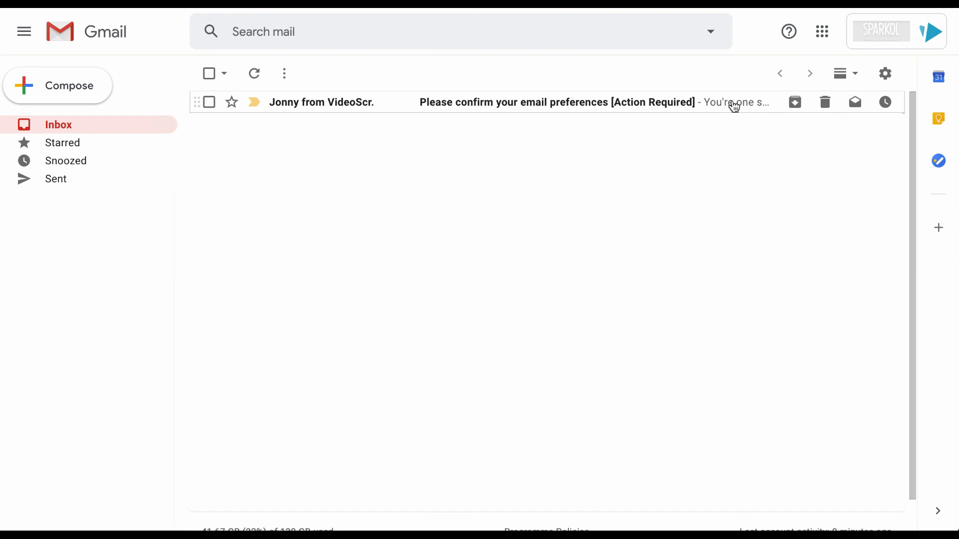
{"action": "mouse_move", "coordinate": [726, 105]}
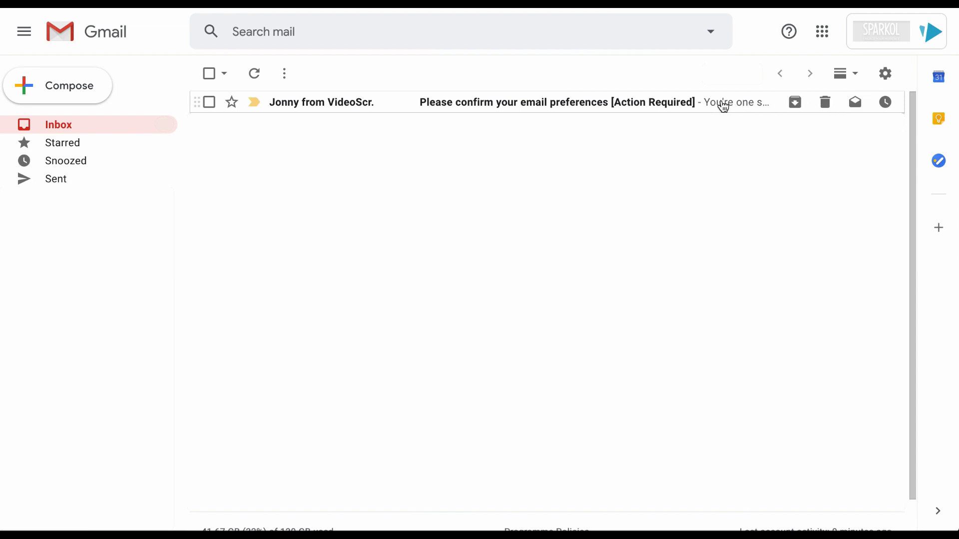
{"action": "left_click", "coordinate": [551, 102]}
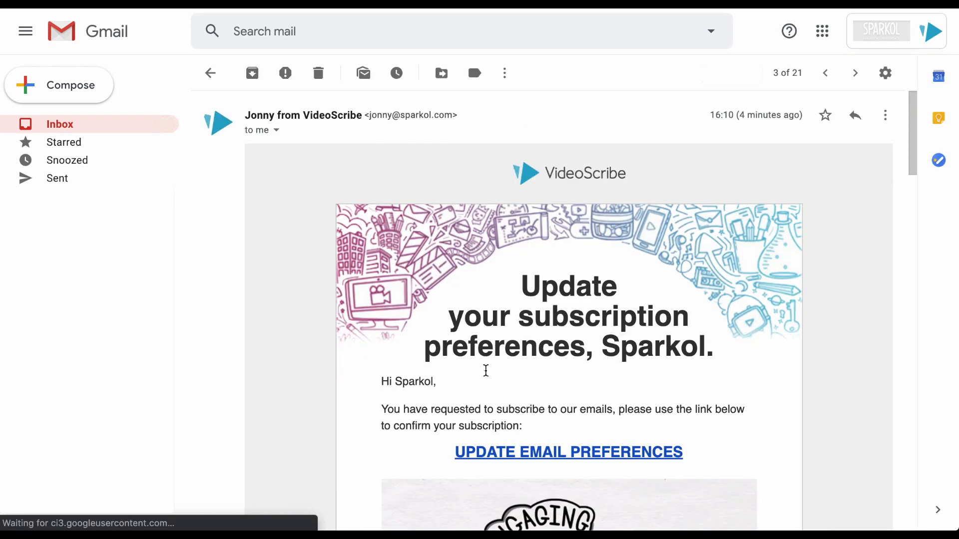
{"action": "scroll", "scroll_direction": "down", "scroll_amount": 3}
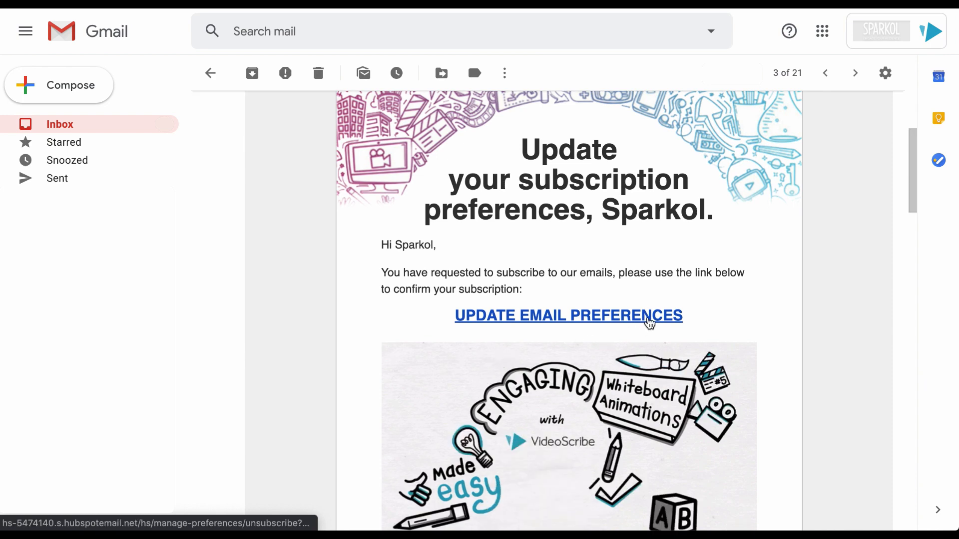
{"action": "left_click", "coordinate": [568, 316]}
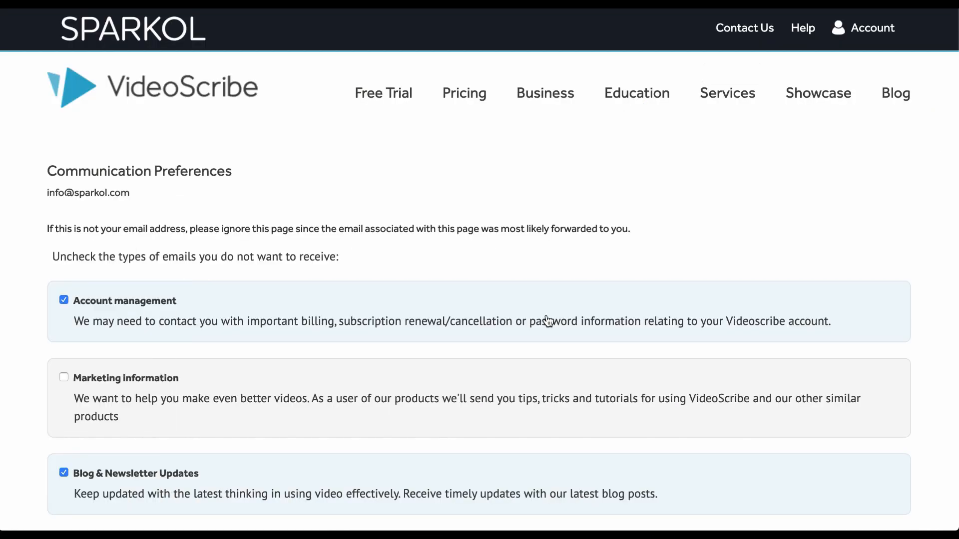
Tick 'Emails from our team' so every category is opted in, then save the email preferences
{"action": "scroll", "scroll_direction": "down", "scroll_amount": 3}
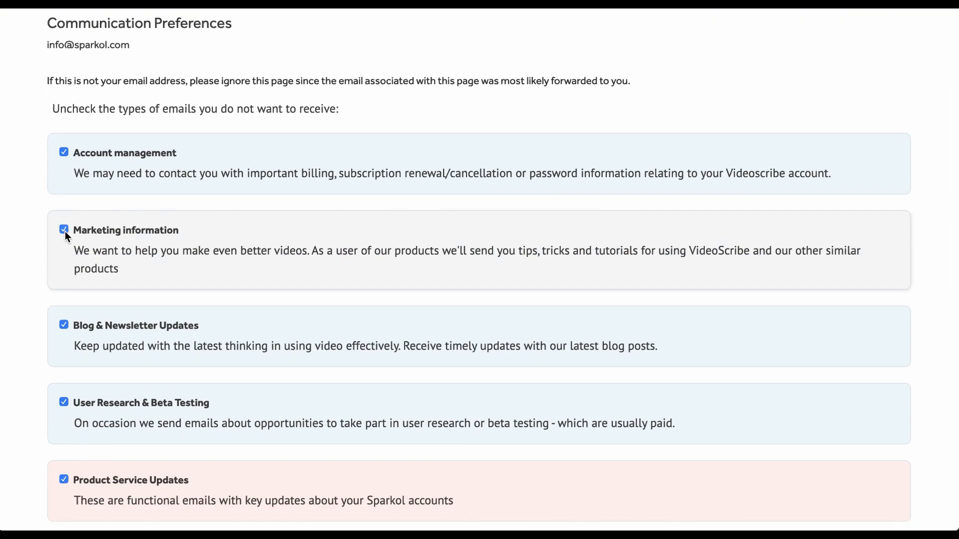
{"action": "scroll", "scroll_direction": "down", "scroll_amount": 3}
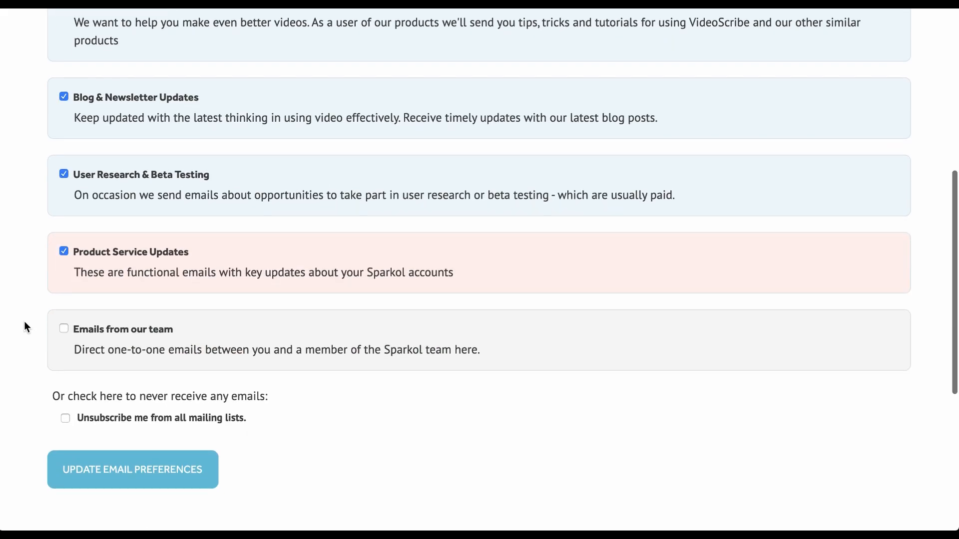
{"action": "left_click", "coordinate": [64, 329]}
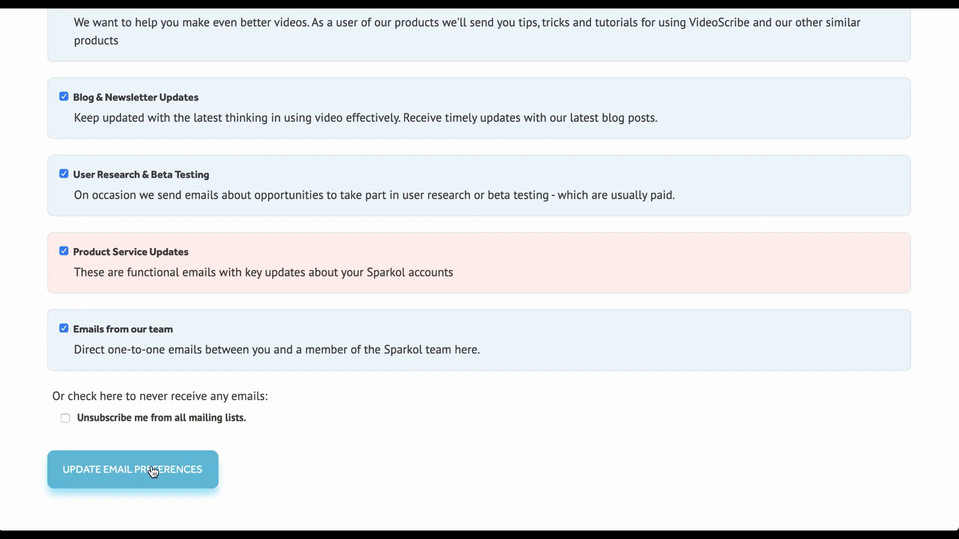
{"action": "left_click", "coordinate": [132, 469]}
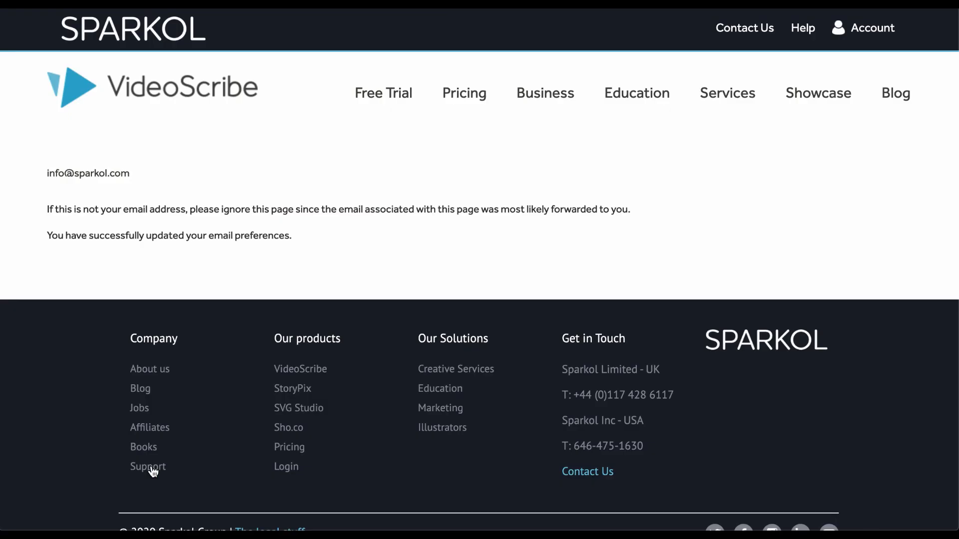